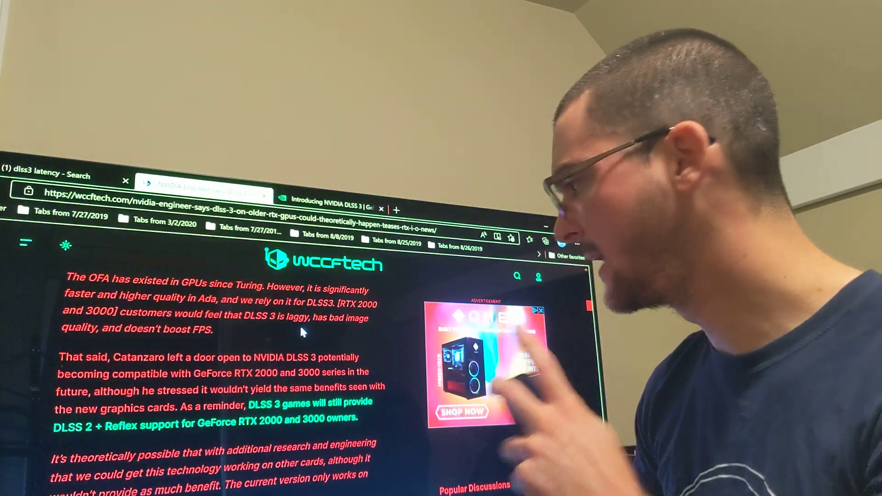
scroll("down", 3)
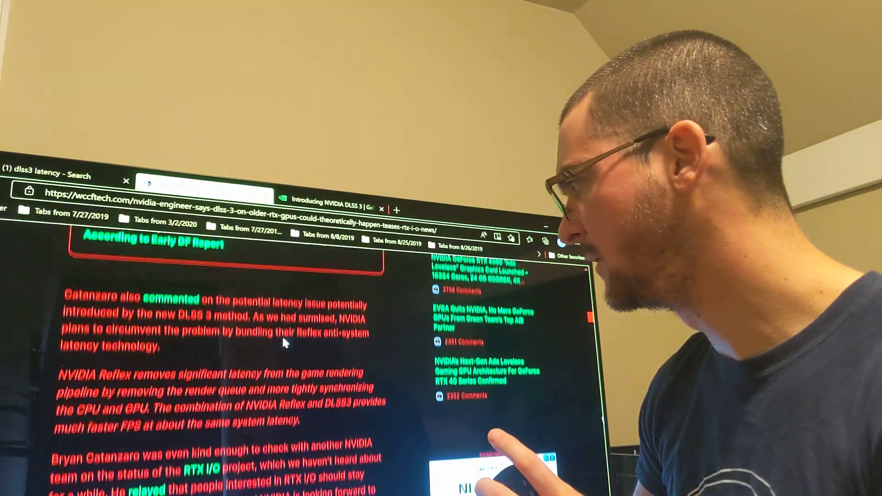